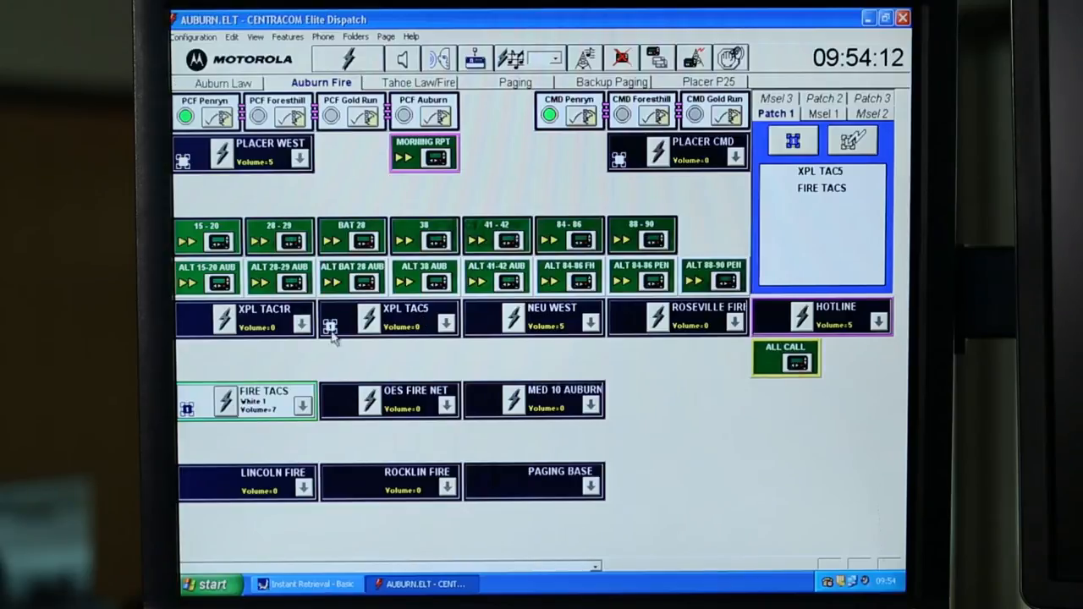
pyautogui.moveTo(741, 245)
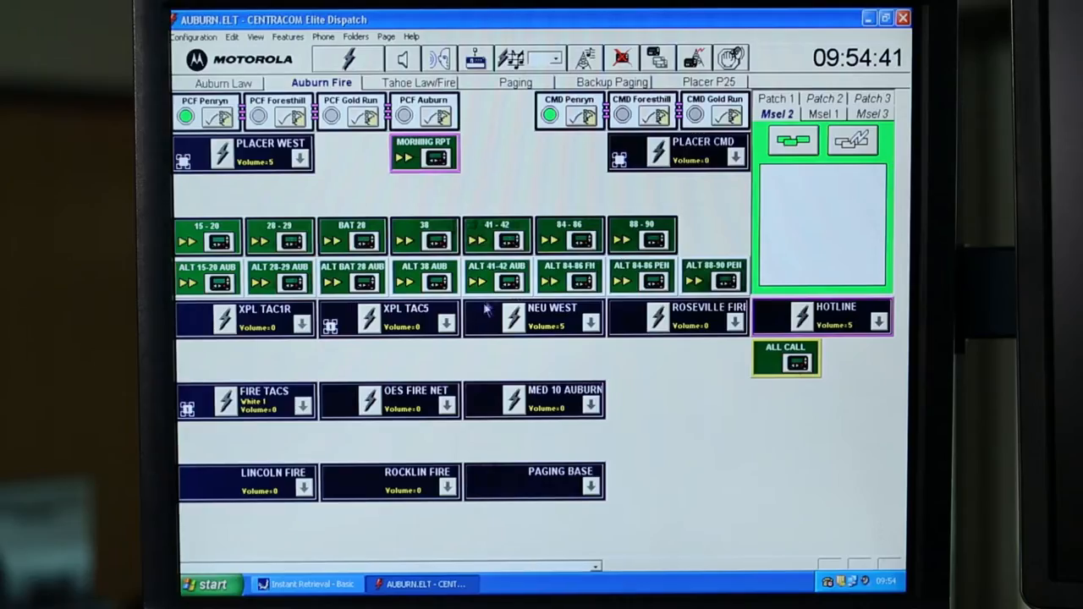
# - Add XPL TAC5 and FIRE TACS to the Msel 2 multi-select group
pyautogui.click(390, 317)
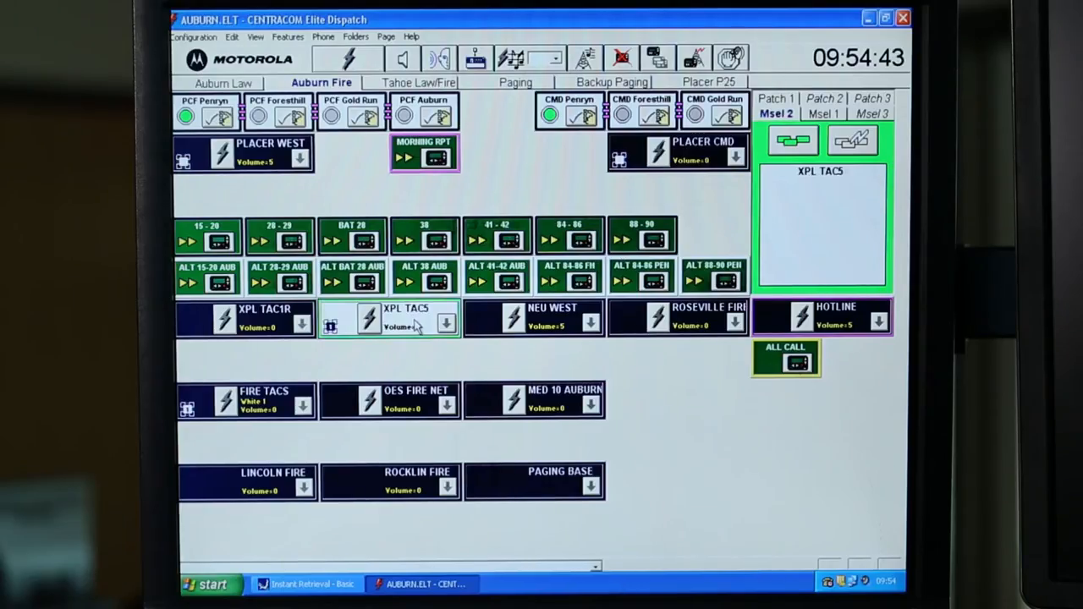
pyautogui.click(246, 399)
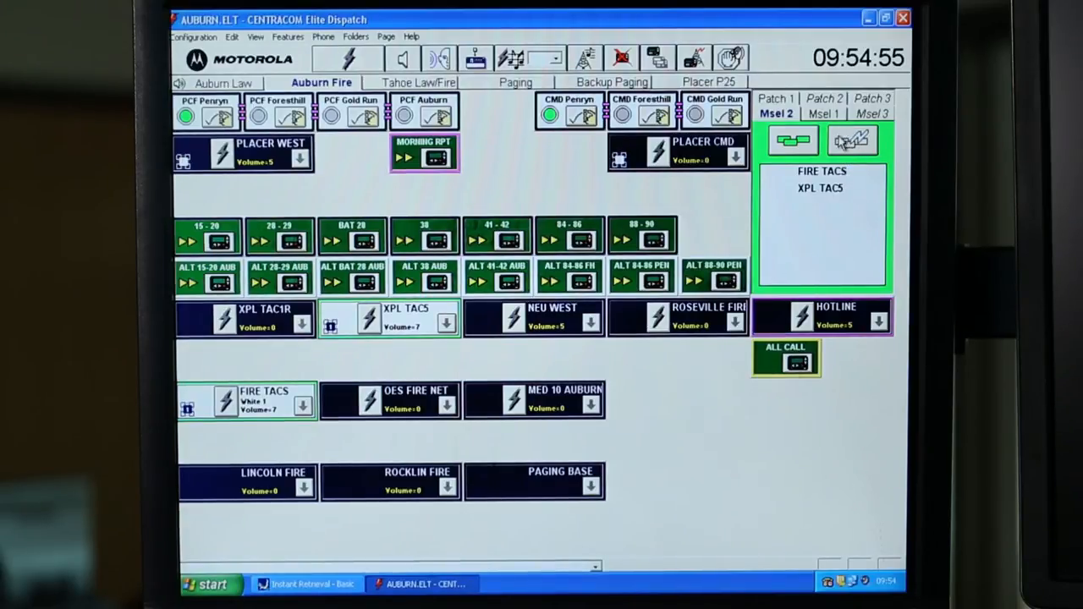
pyautogui.click(852, 141)
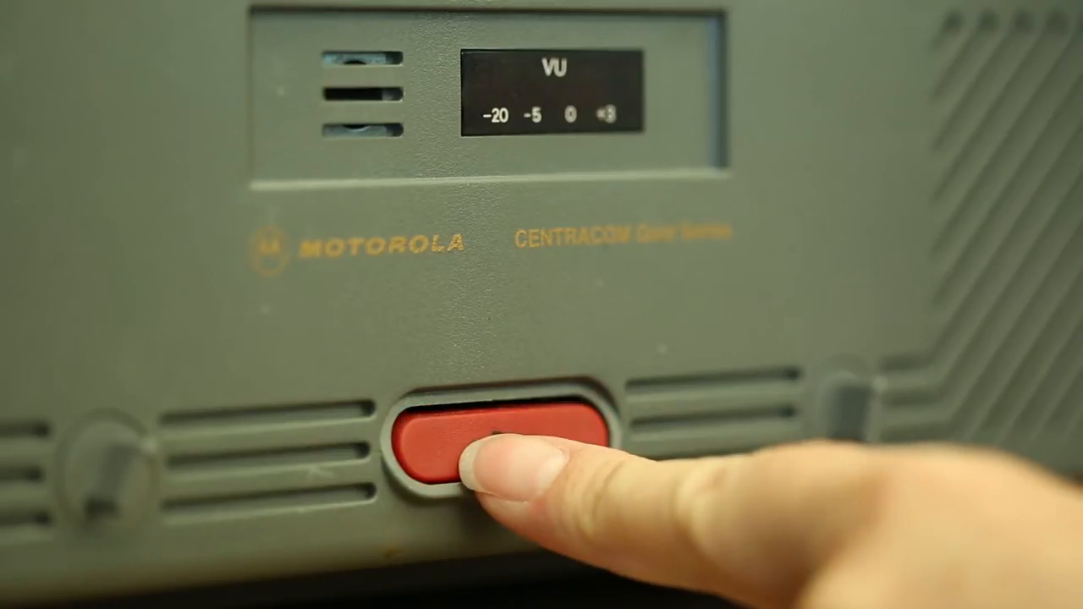
pyautogui.click(469, 458)
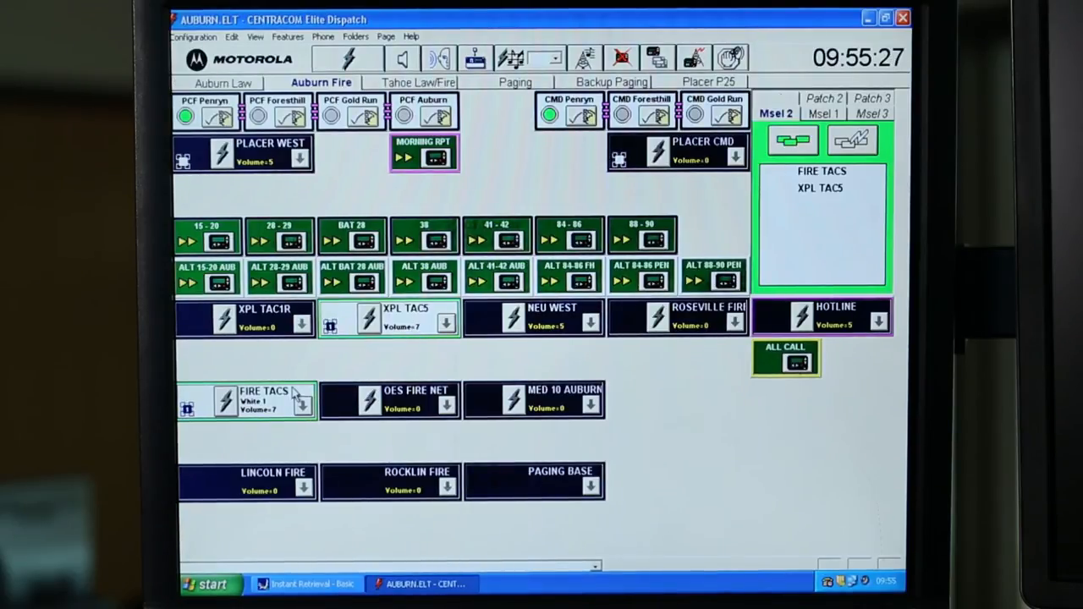
pyautogui.moveTo(381, 364)
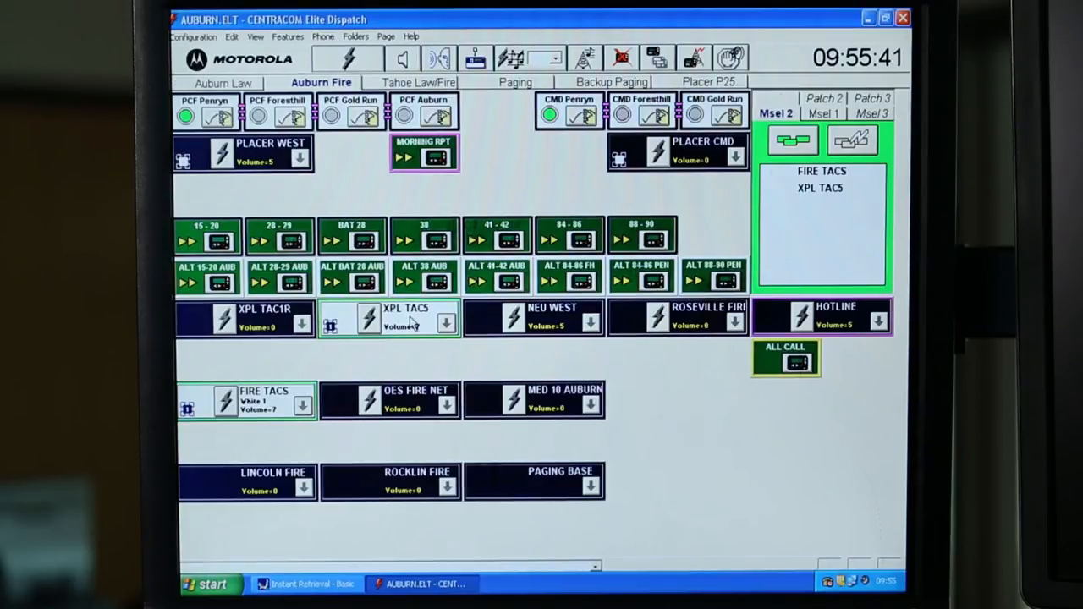
# - Cancel the Msel 2 multi-select holding FIRE TACS and XPL TAC5
pyautogui.click(389, 317)
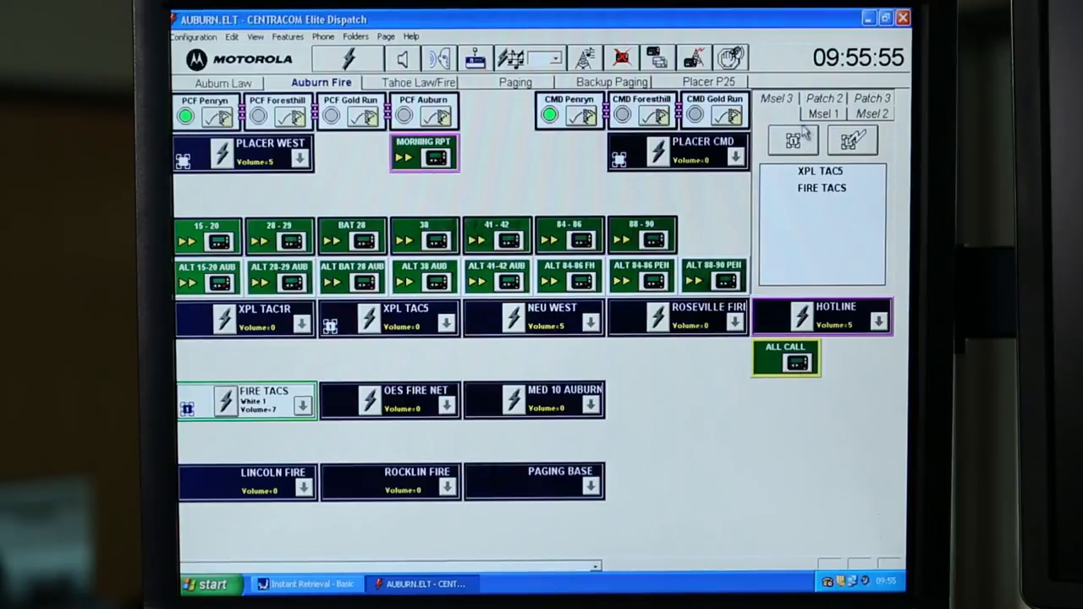
# - Cancel Patch 1, removing XPL TAC5 and FIRE TACS from the patch
pyautogui.click(793, 139)
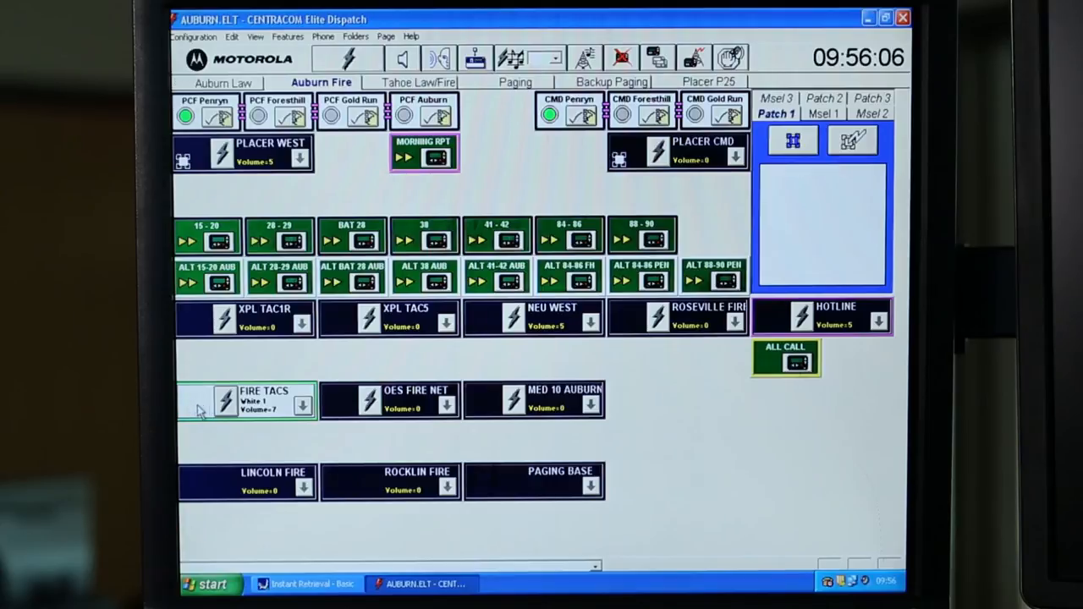
pyautogui.moveTo(209, 397)
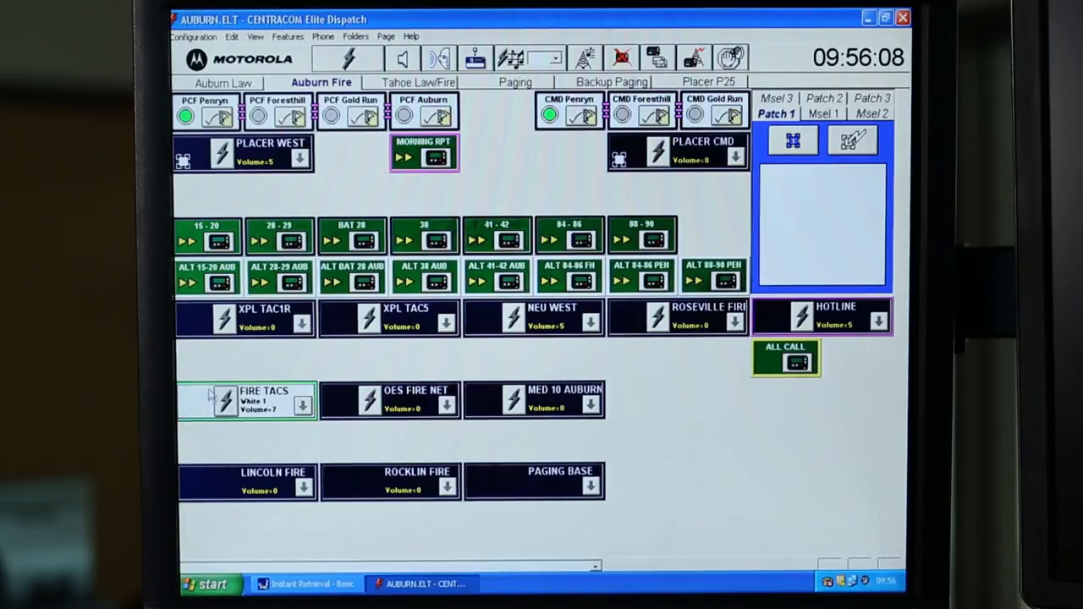
pyautogui.moveTo(779, 187)
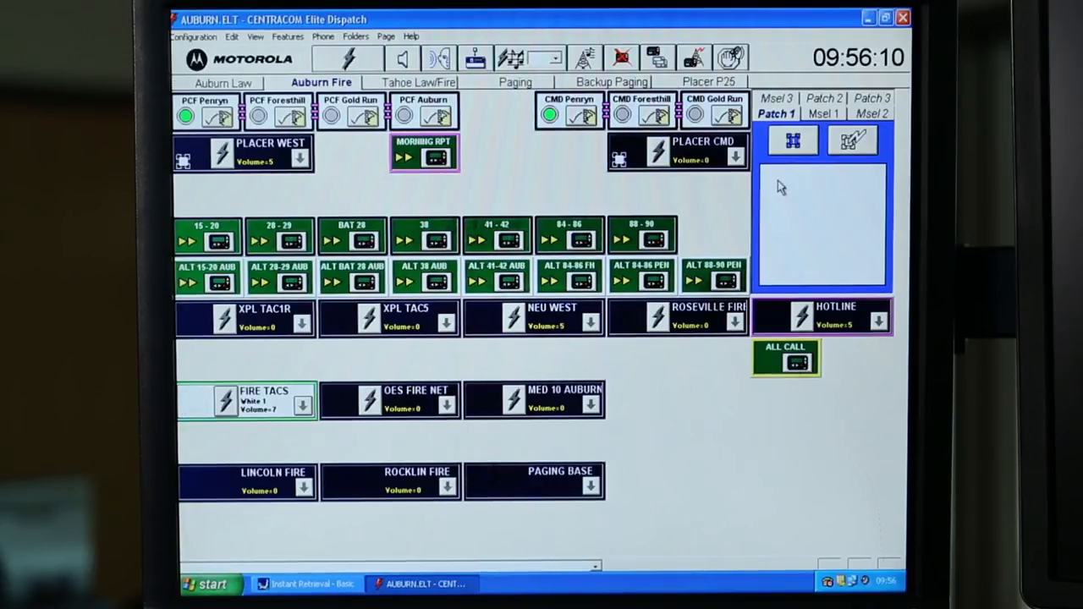
pyautogui.moveTo(795, 188)
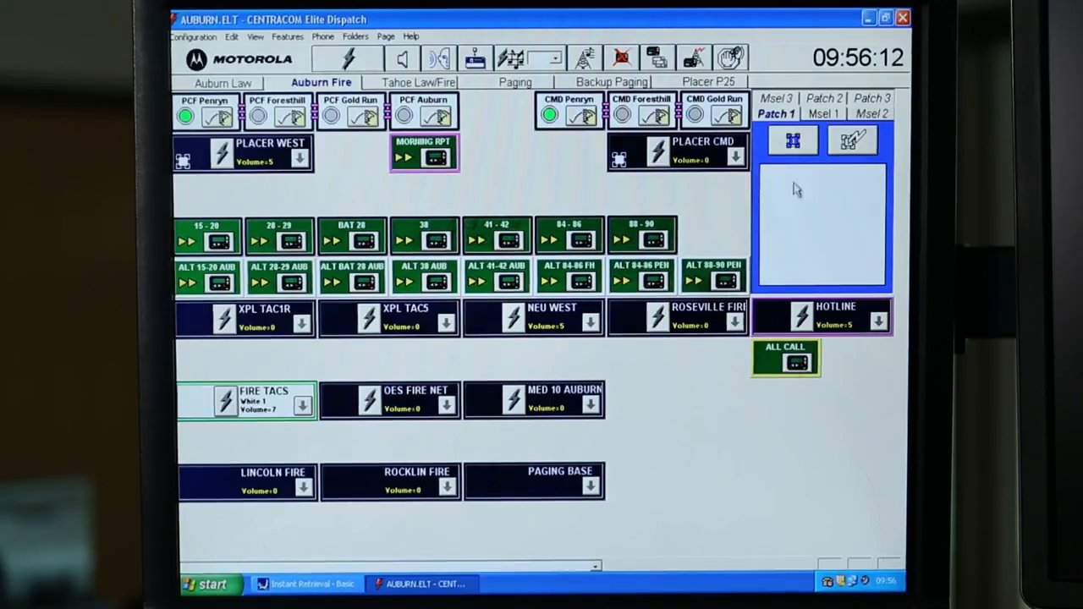
pyautogui.moveTo(806, 178)
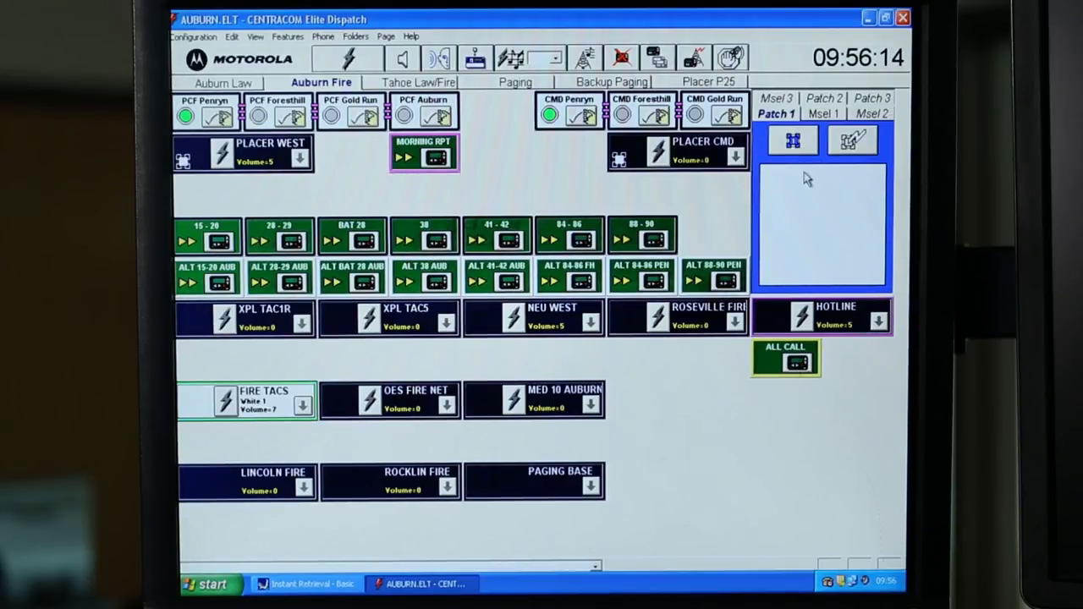